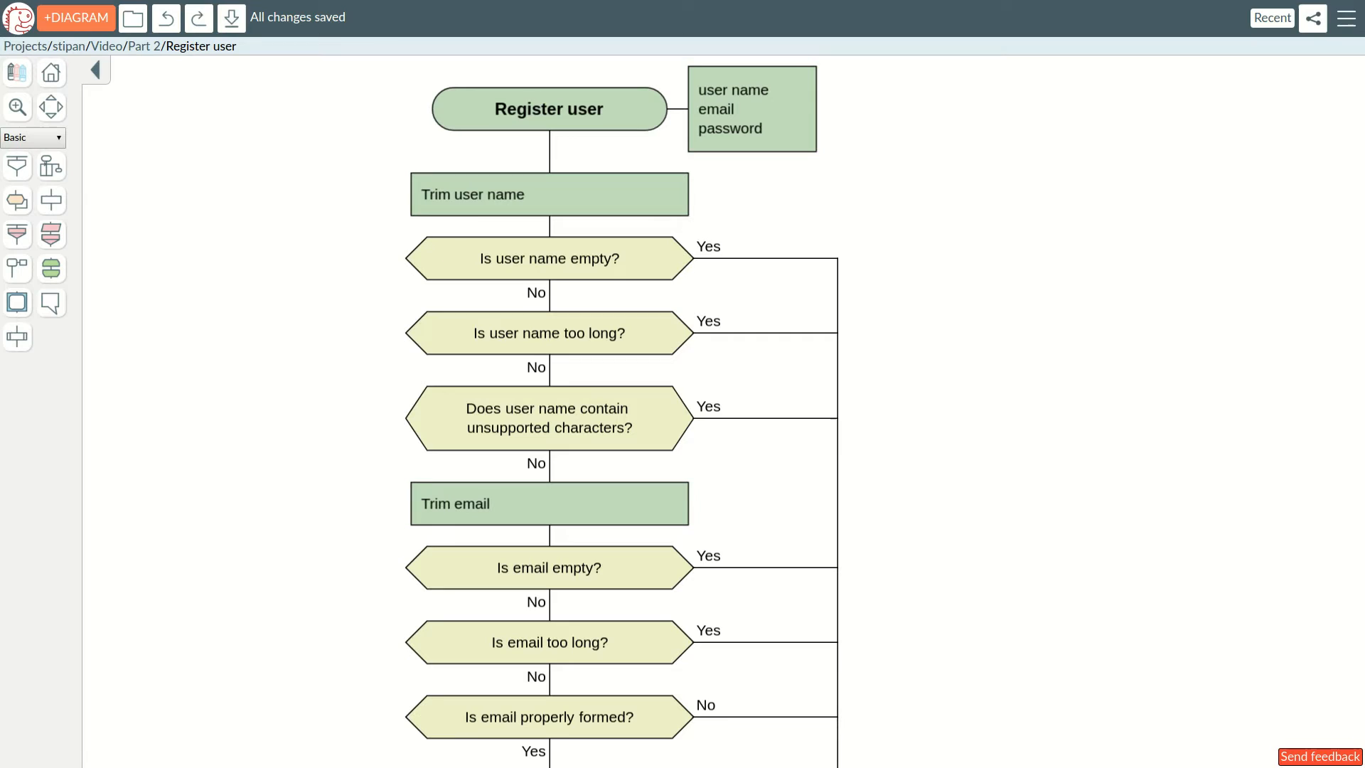
Show the Register user silhouette with Check user name, Check email and Check password branches
left_click(750, 108)
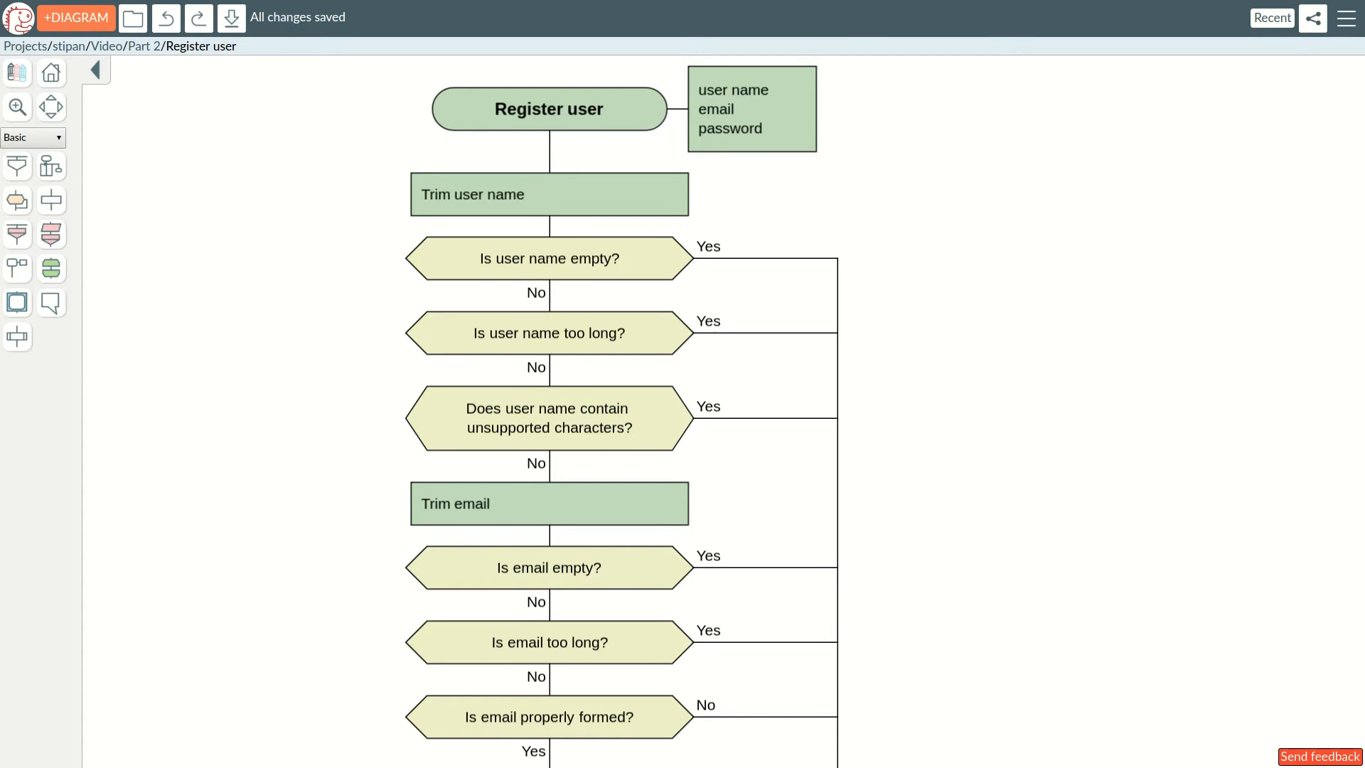
scroll("down", 3)
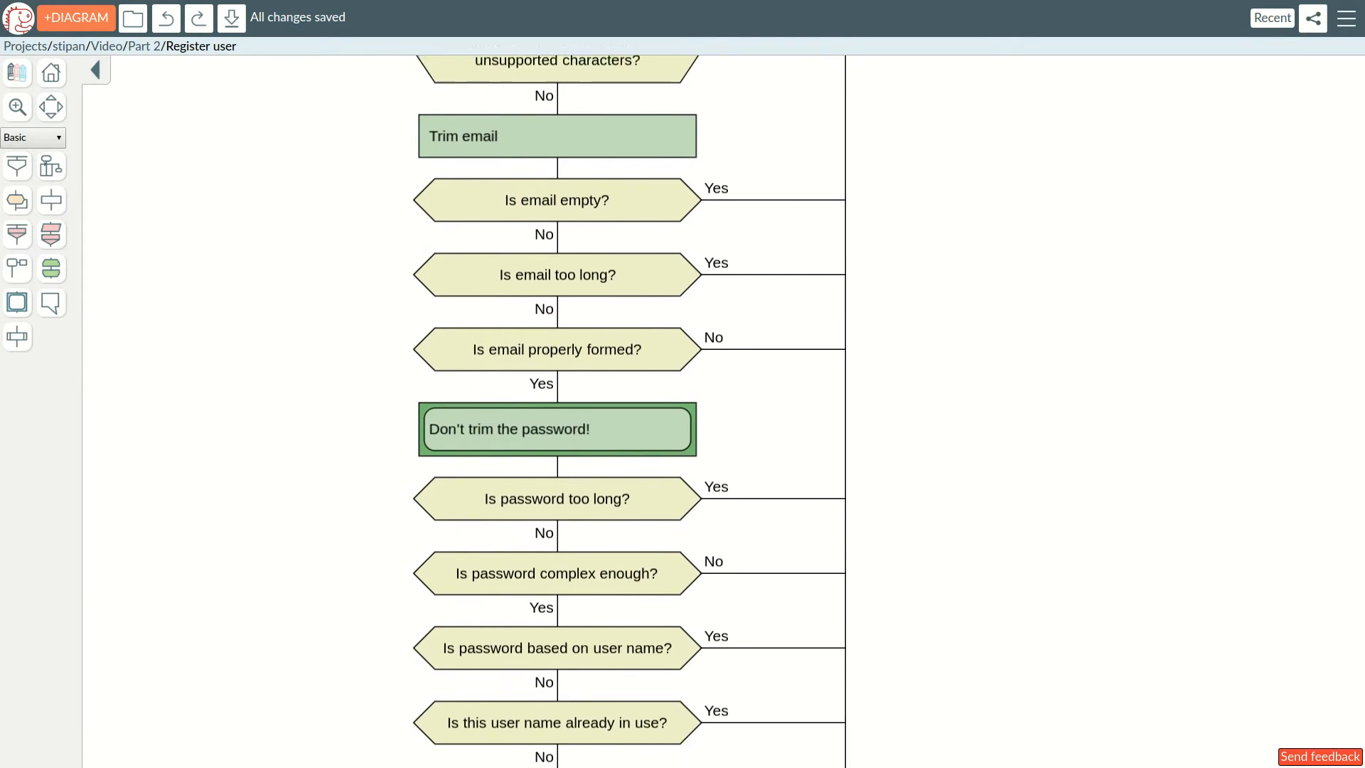
scroll("down", 3)
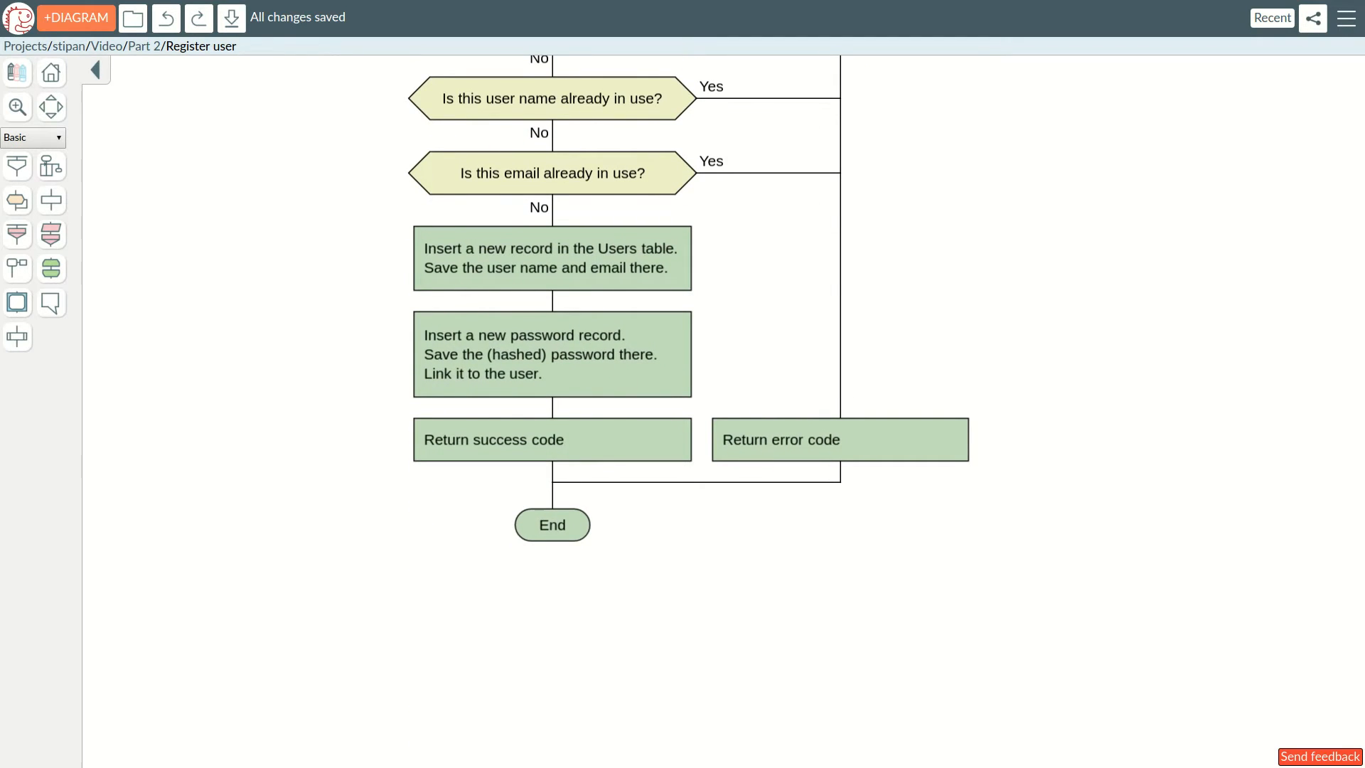
scroll("up", 3)
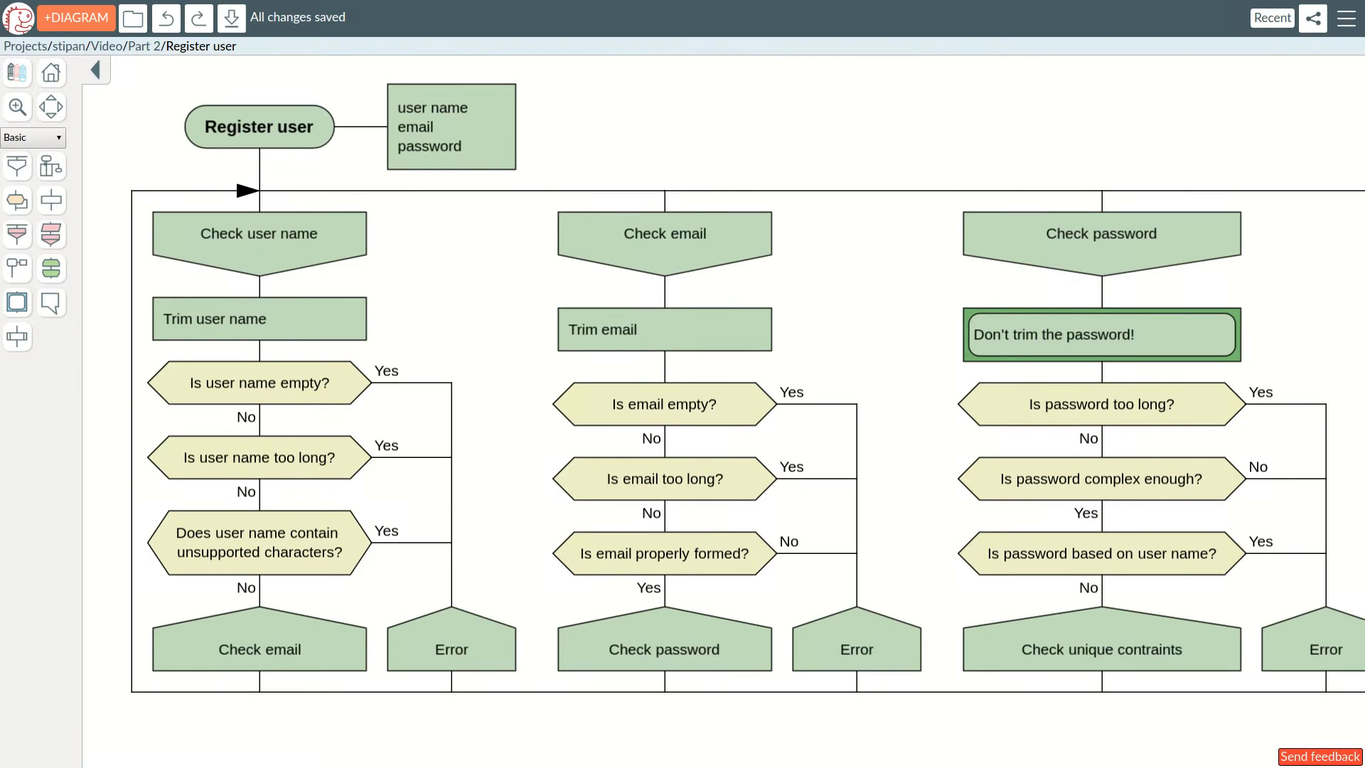
left_click(258, 318)
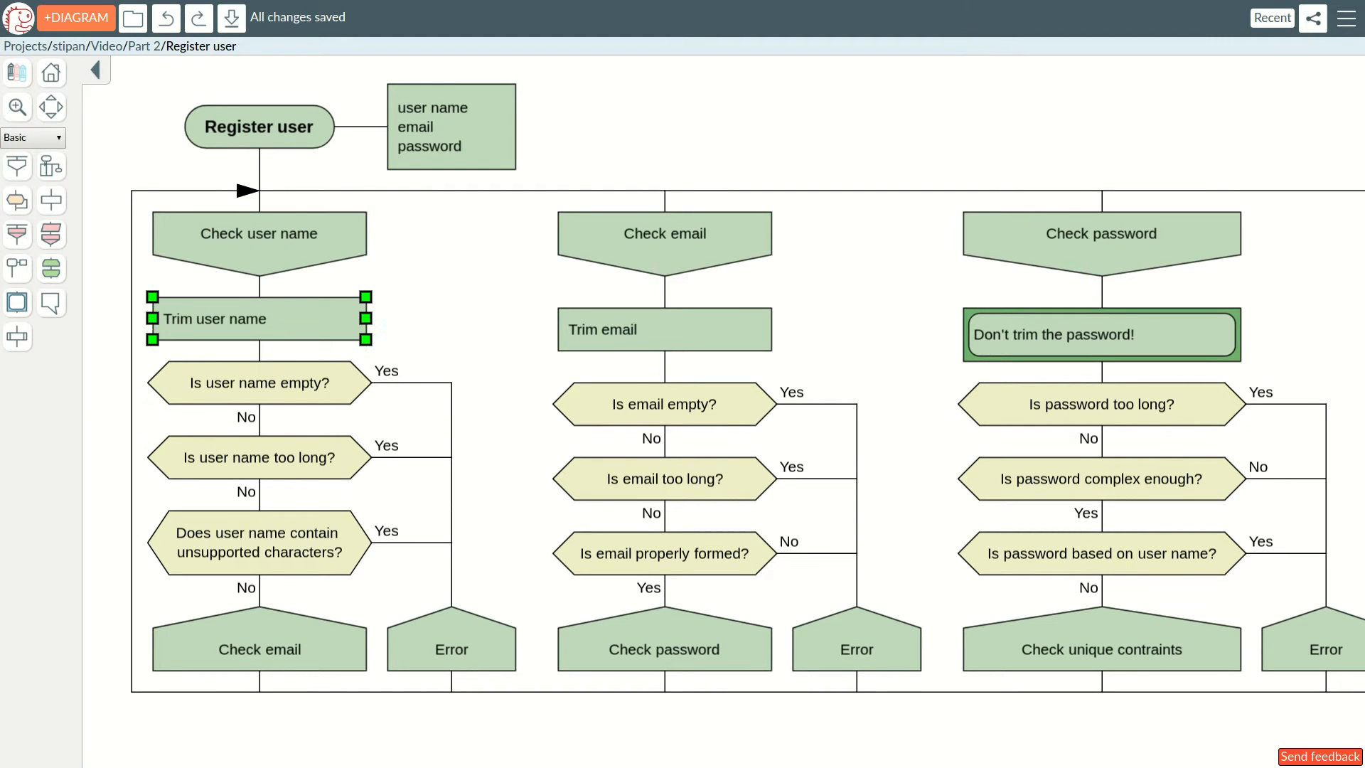
left_click(257, 456)
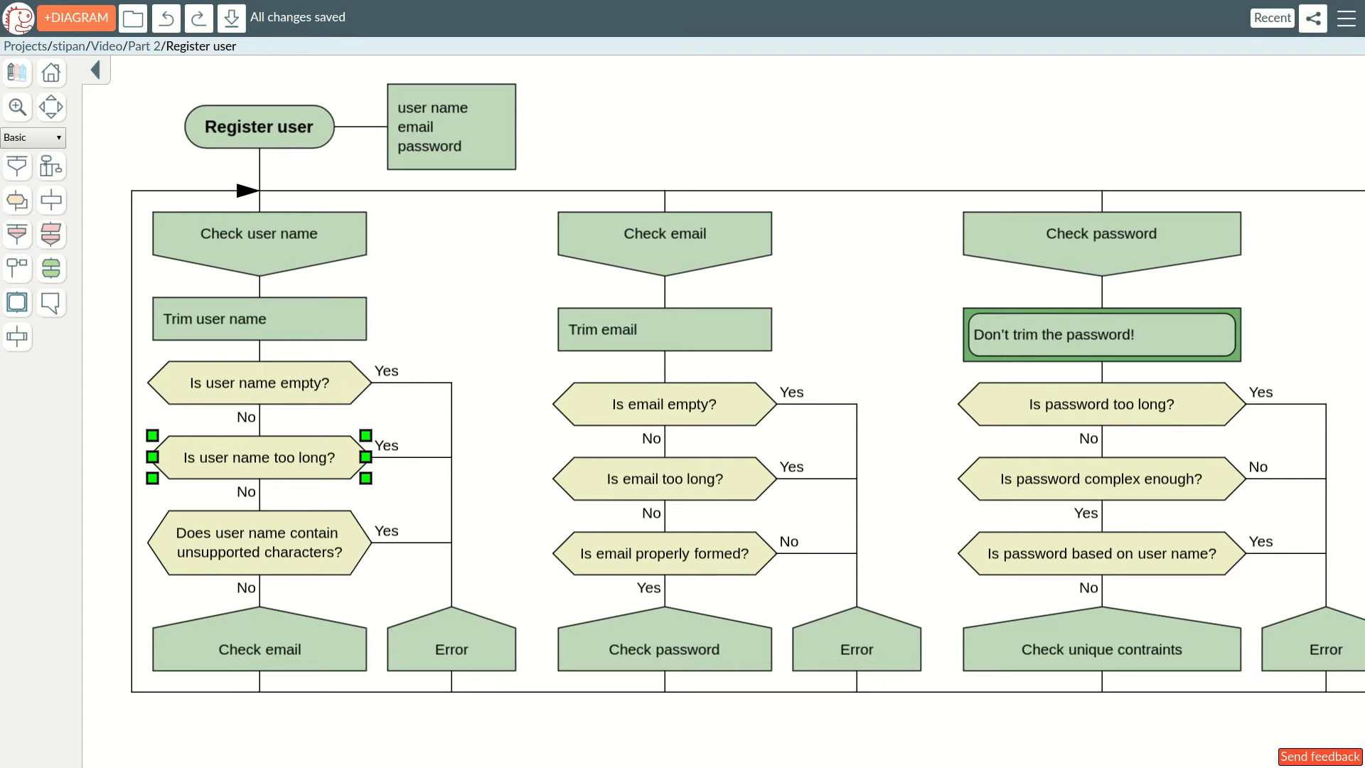
left_click(451, 648)
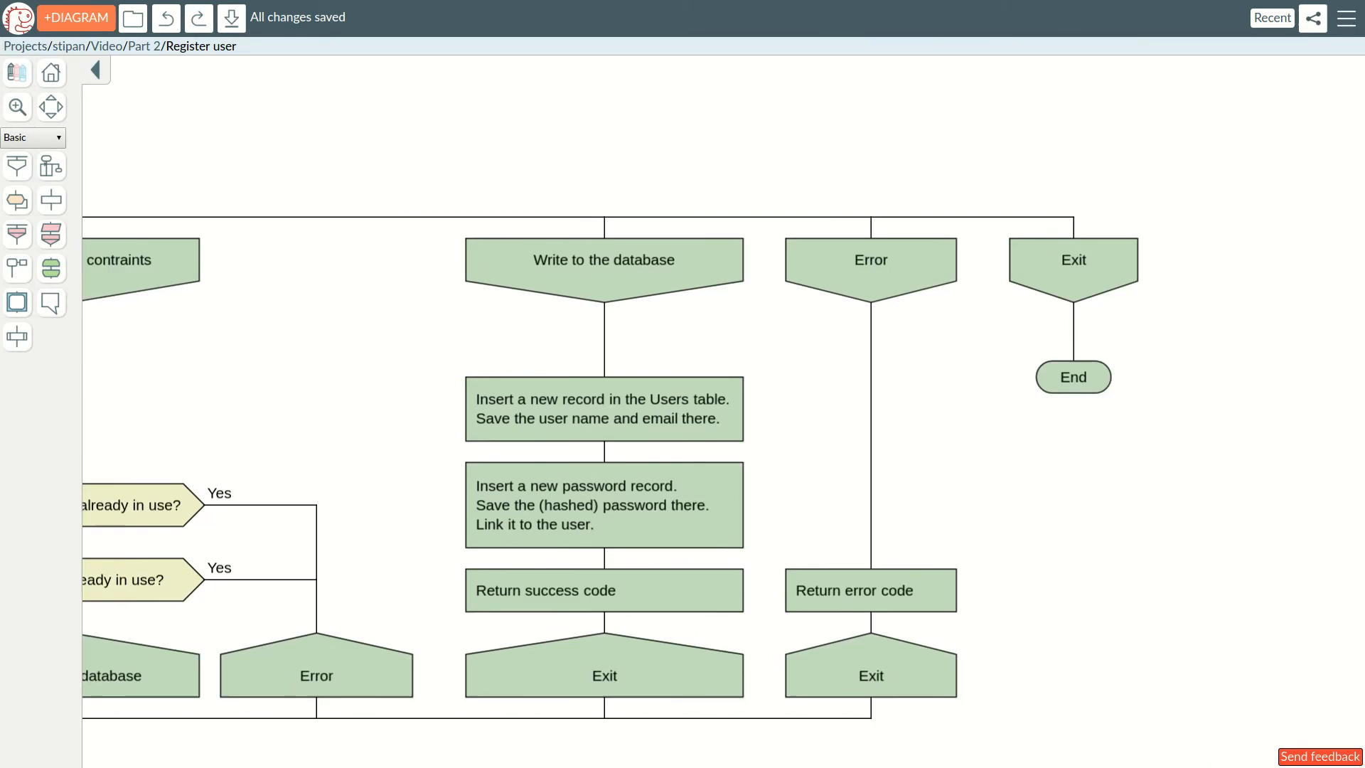
left_click(870, 259)
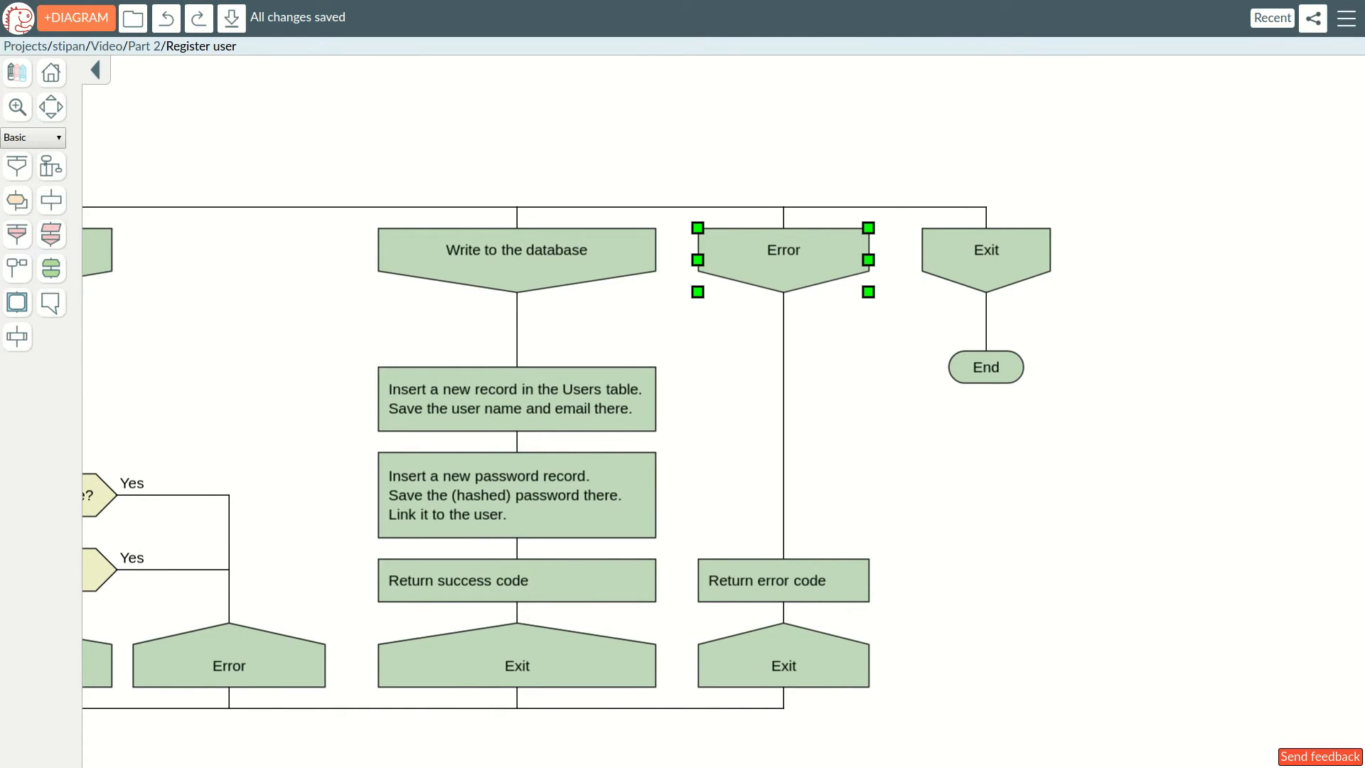
left_click(984, 250)
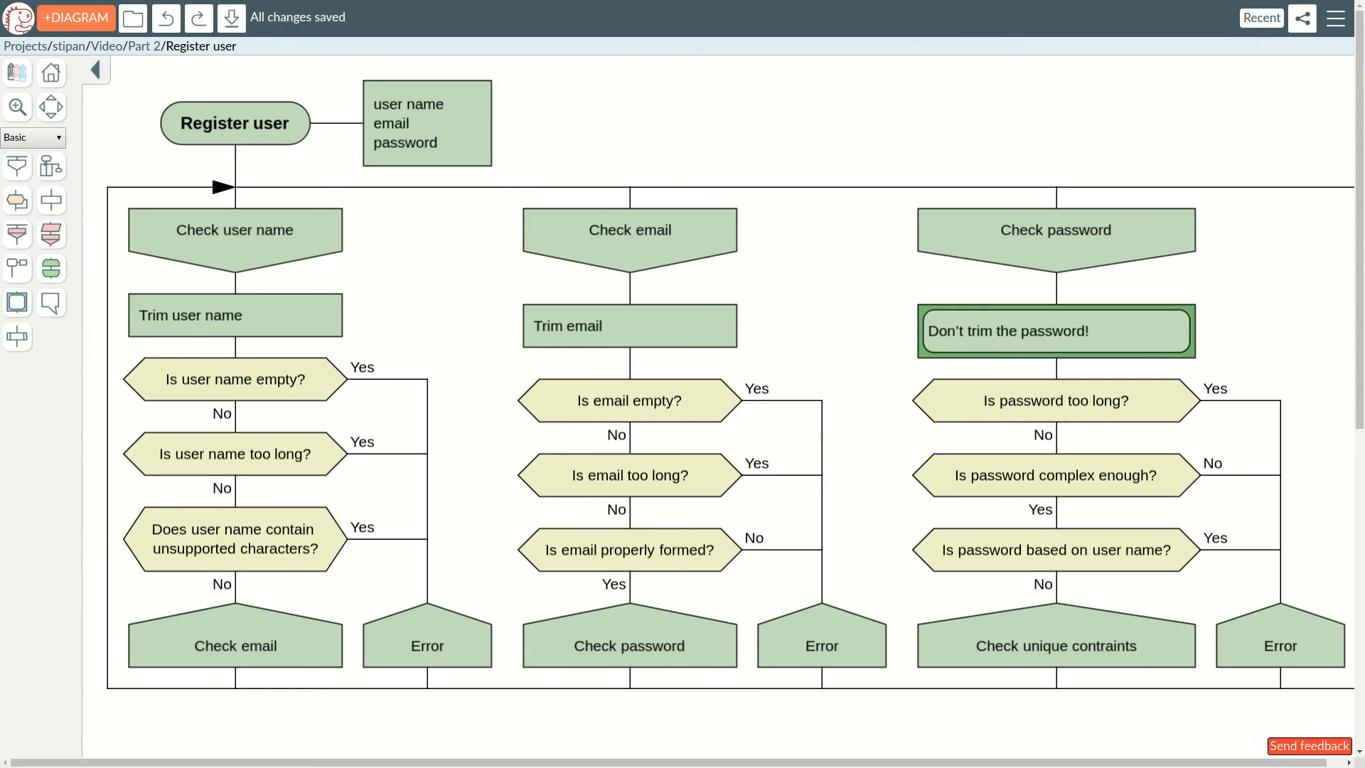
left_click(629, 231)
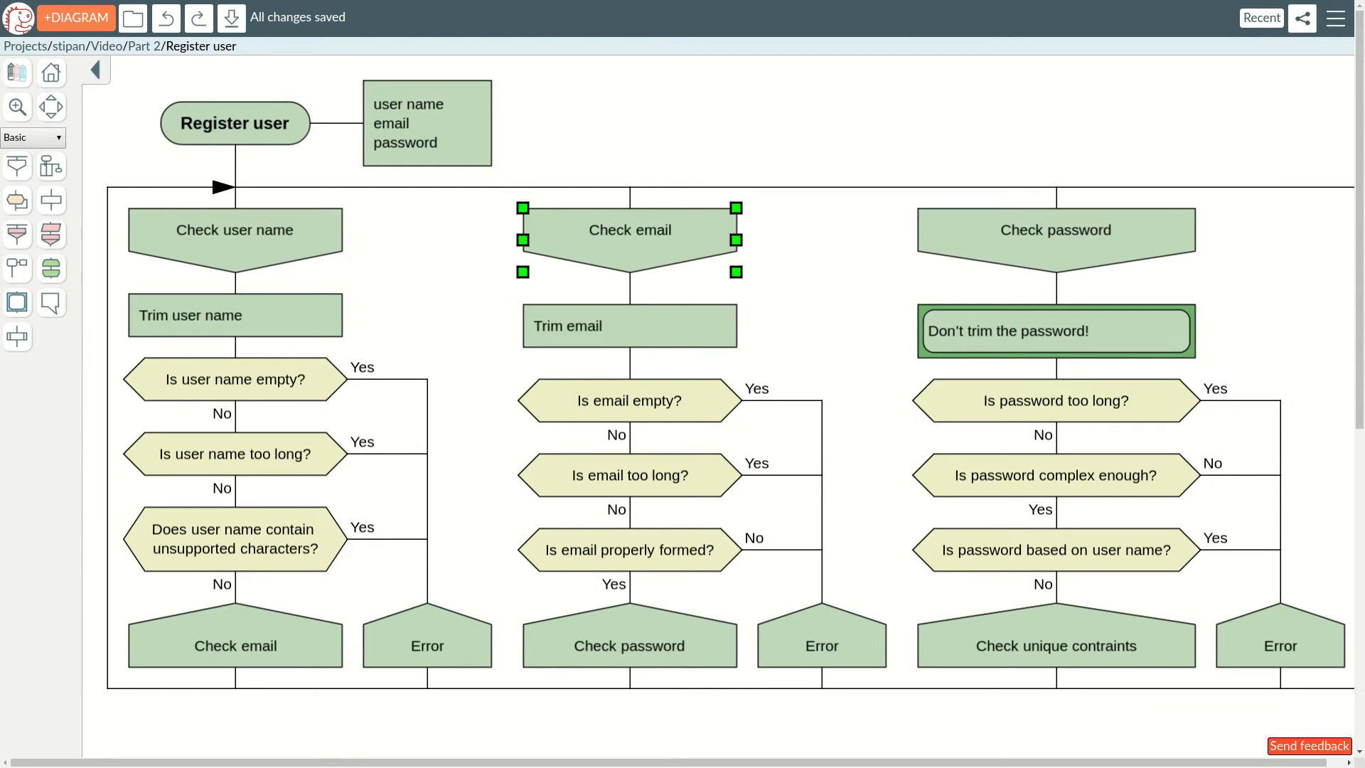
left_click(628, 475)
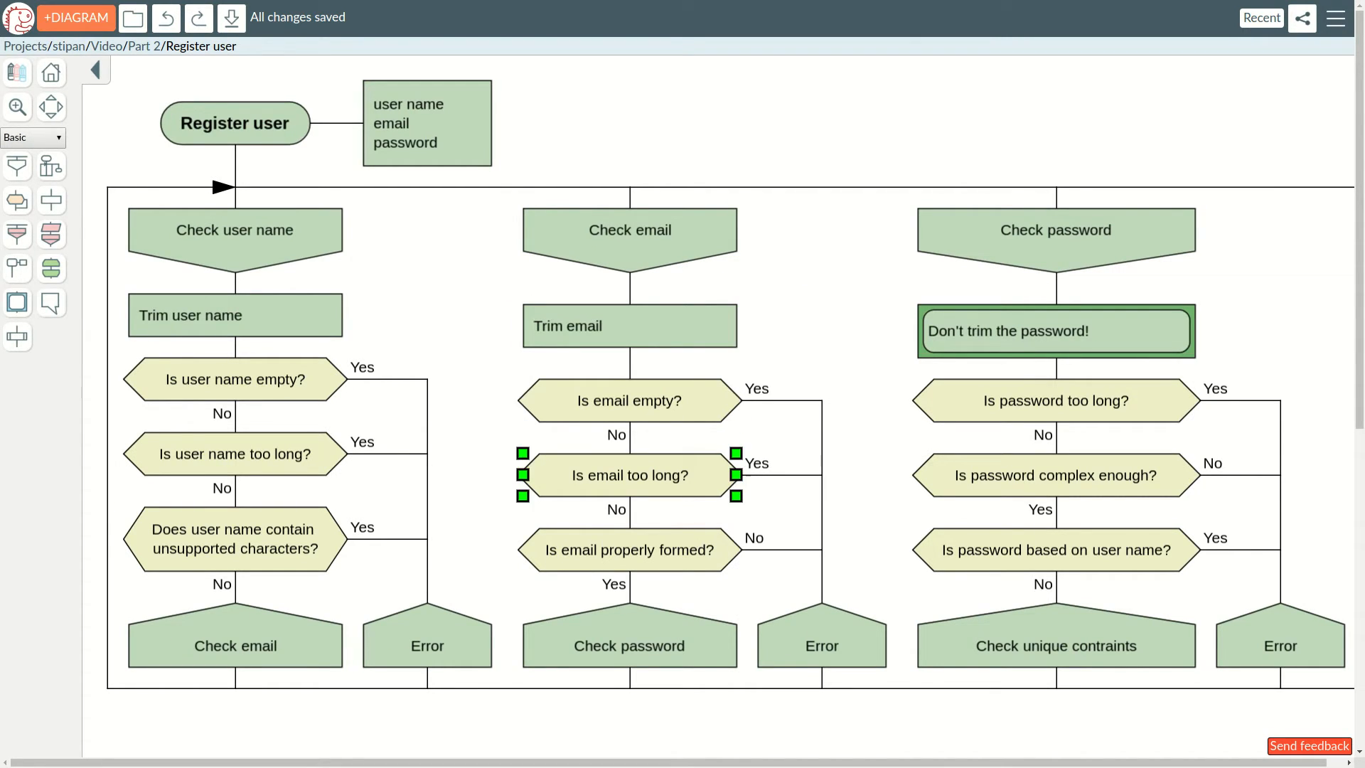
left_click(628, 645)
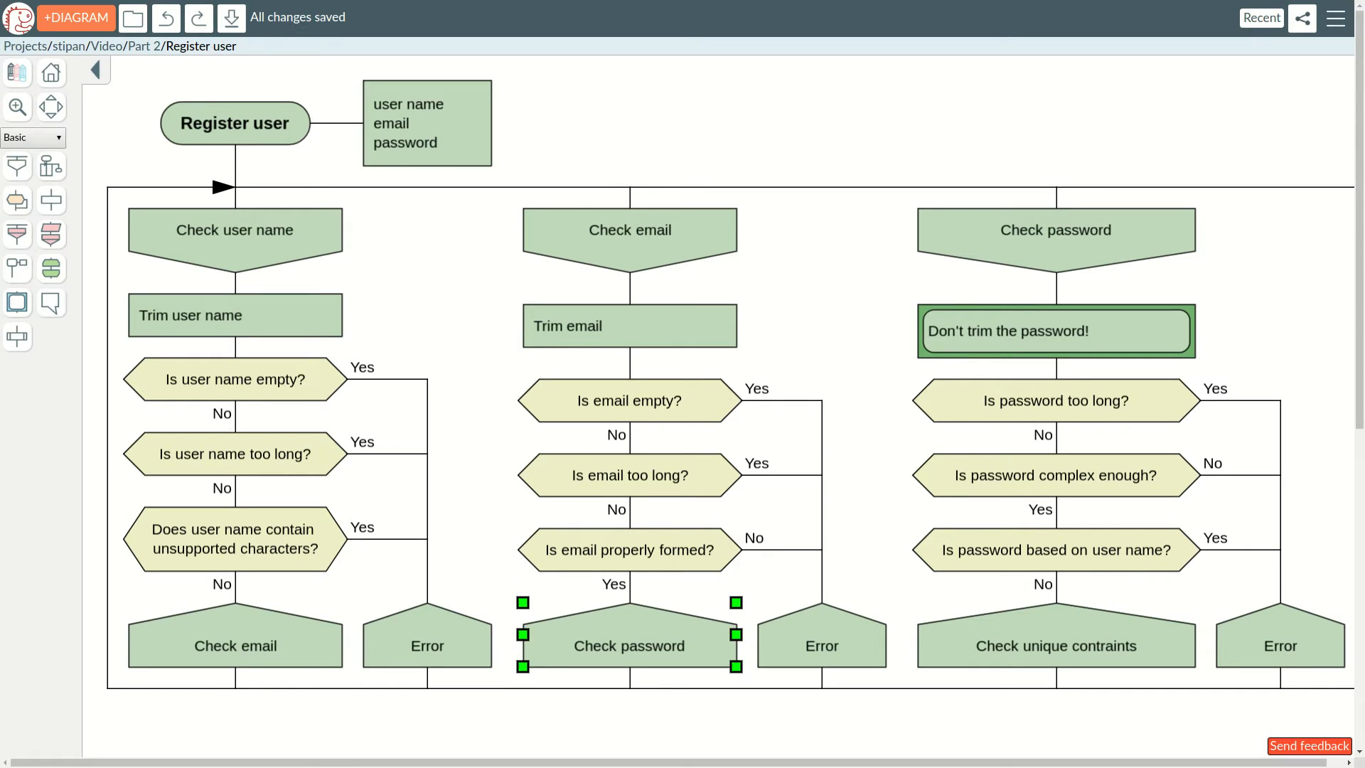
left_click(1055, 401)
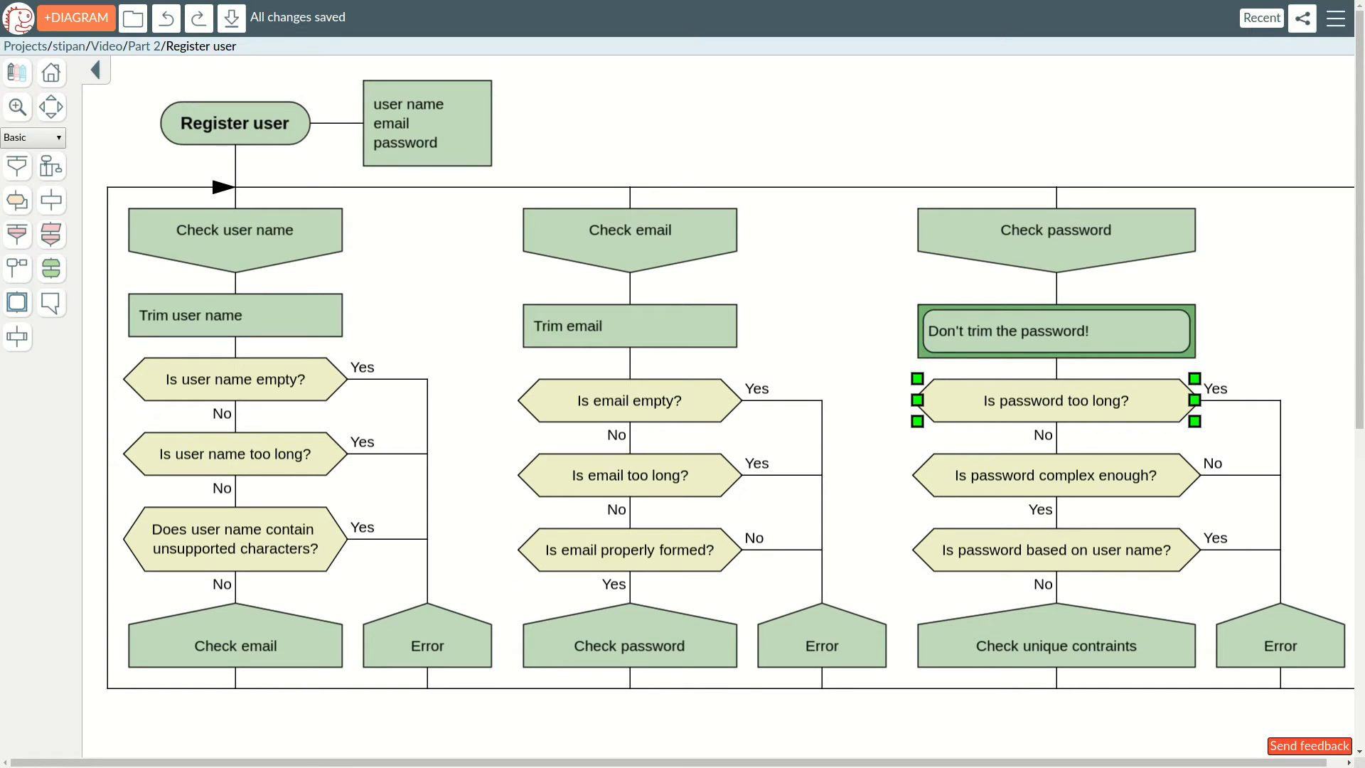
left_click(1054, 646)
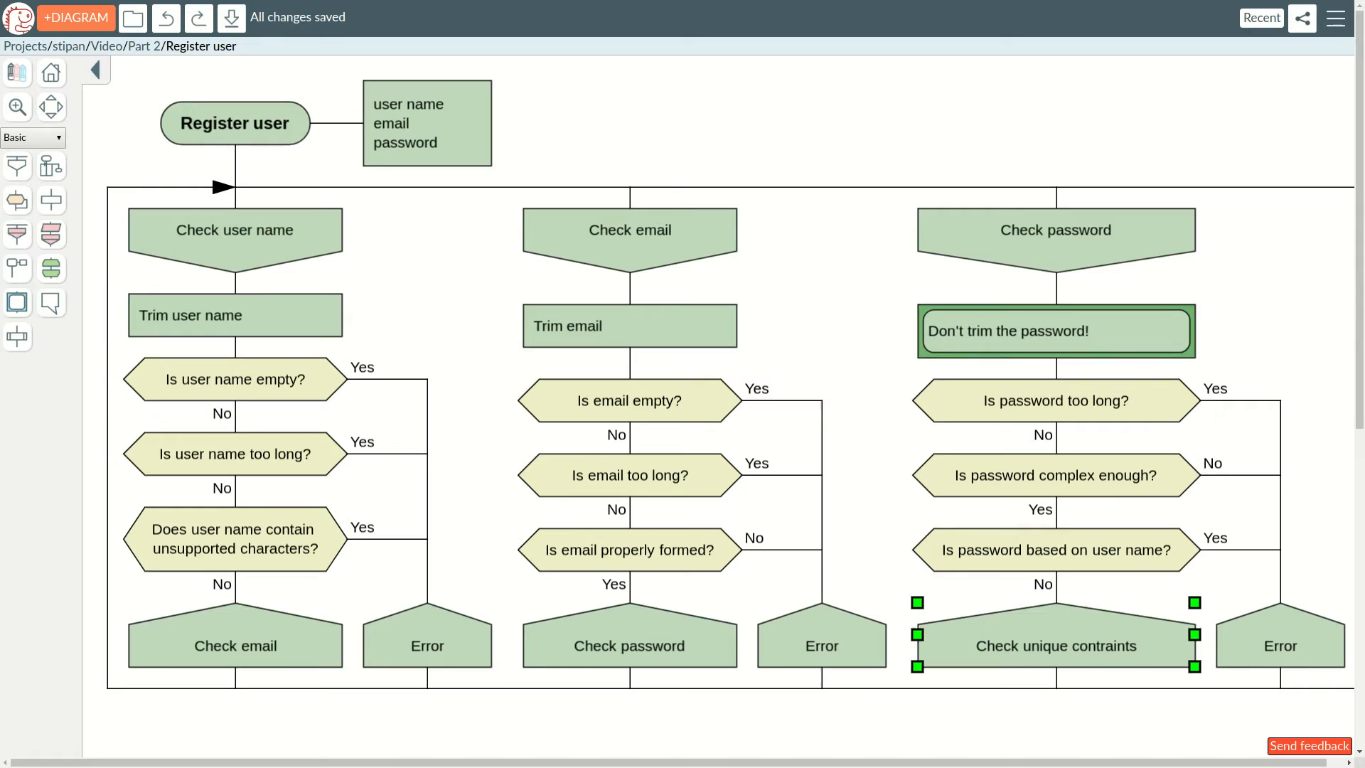
scroll("right", 3)
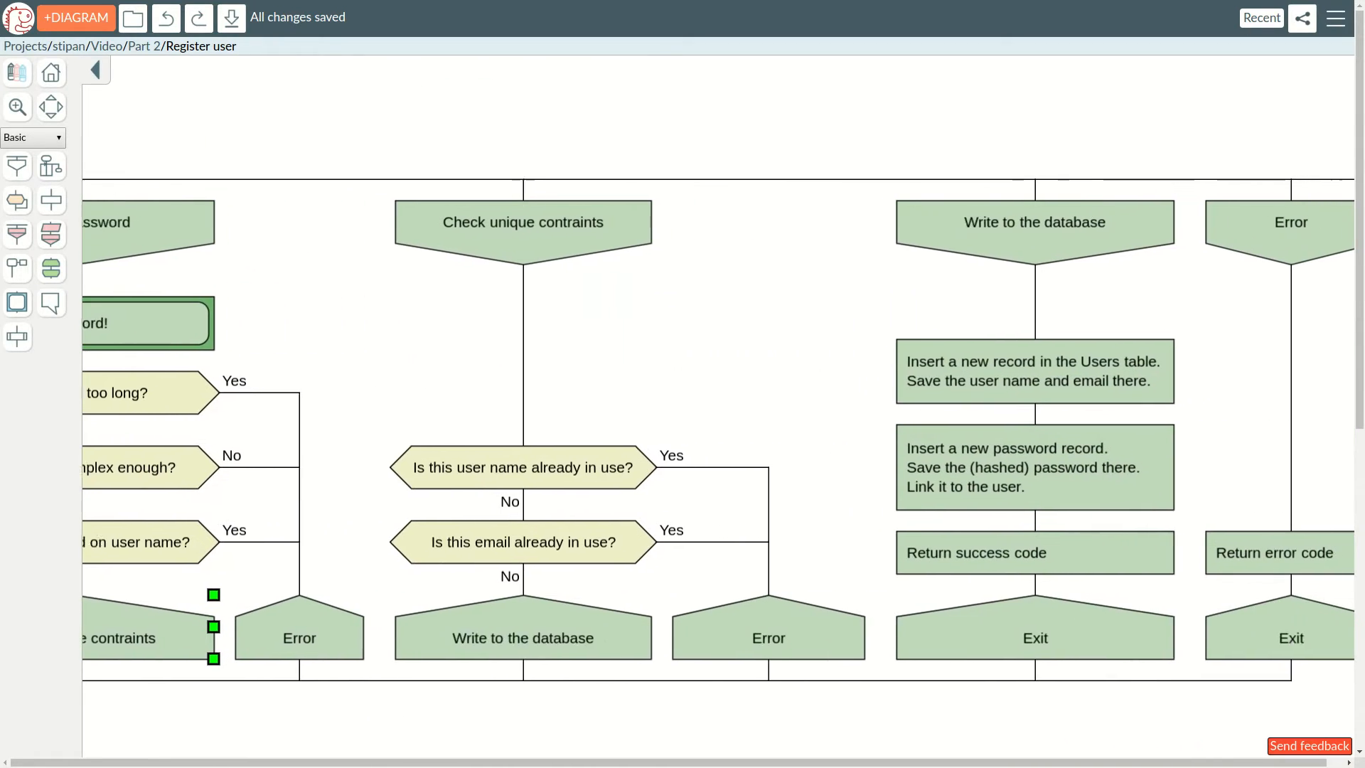
left_click(521, 221)
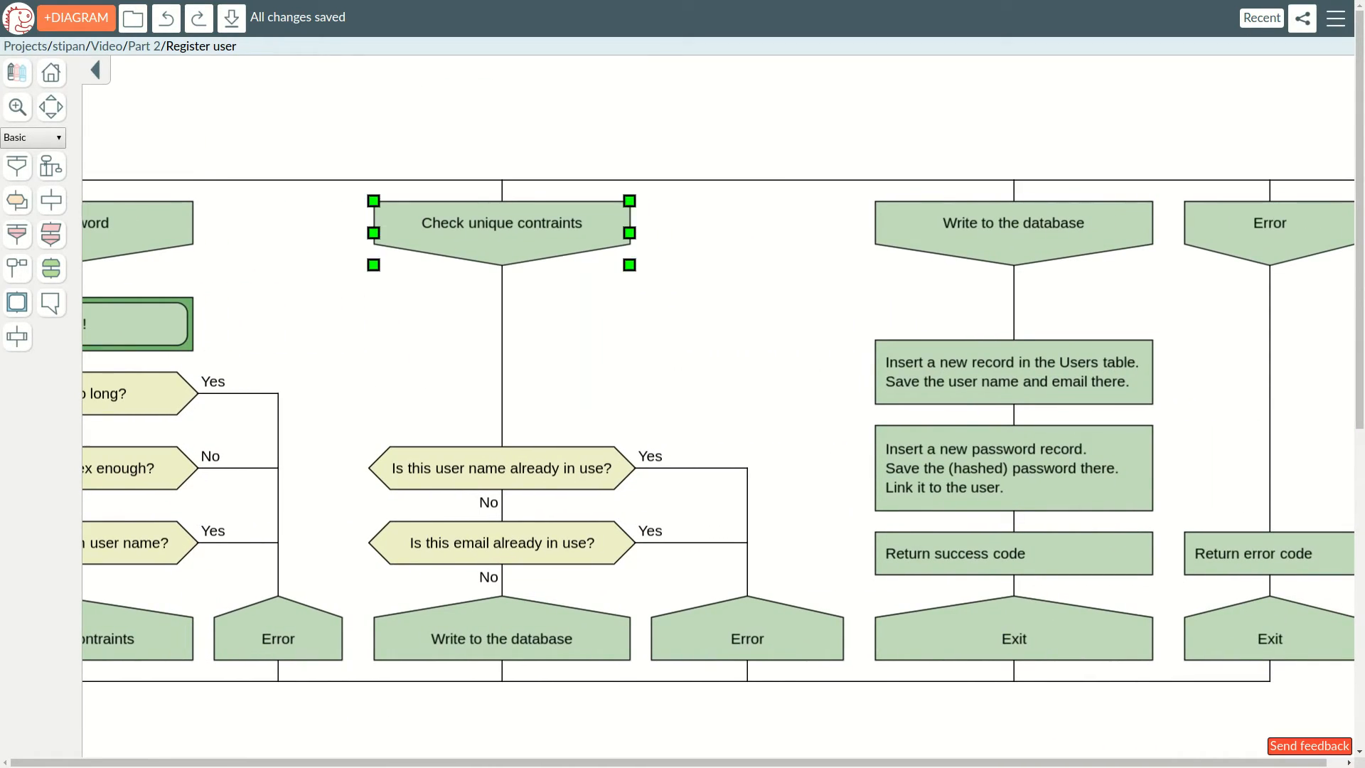
left_click(501, 638)
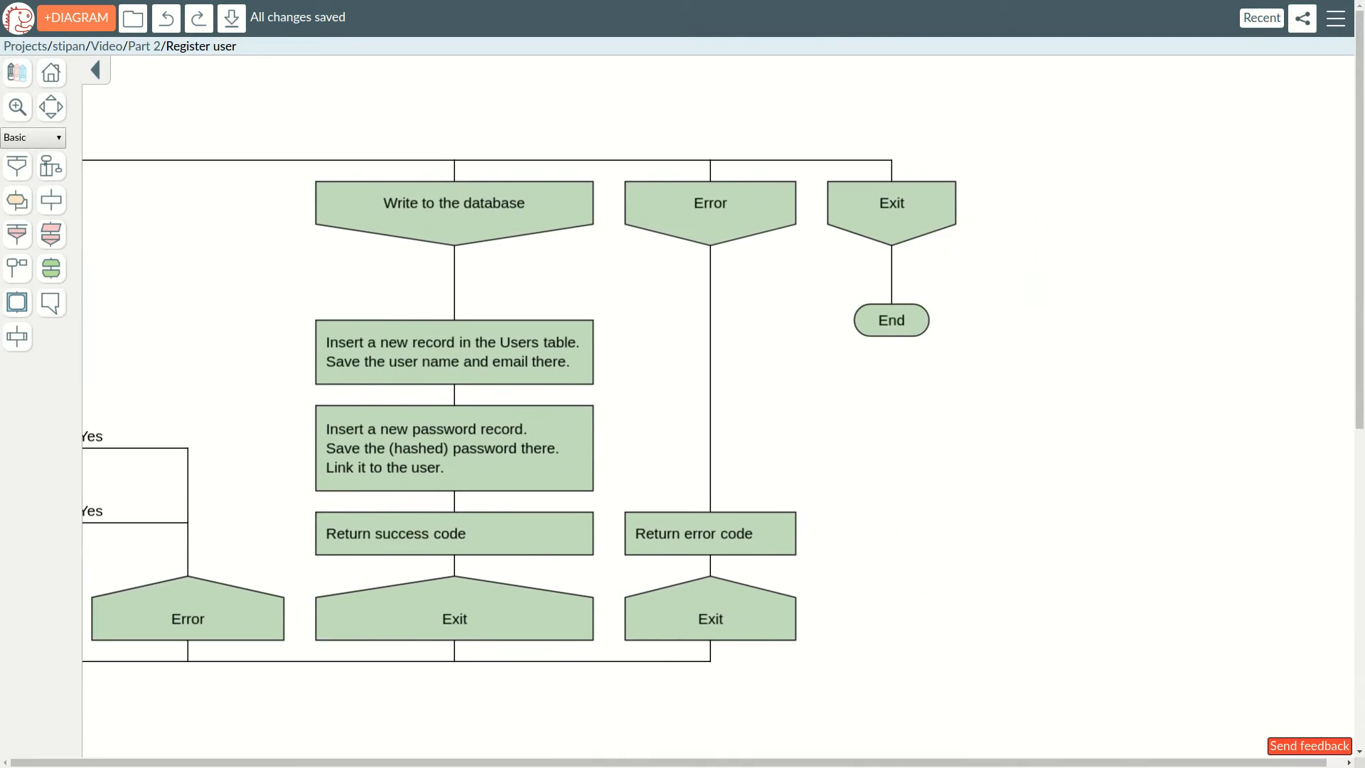
left_click(452, 448)
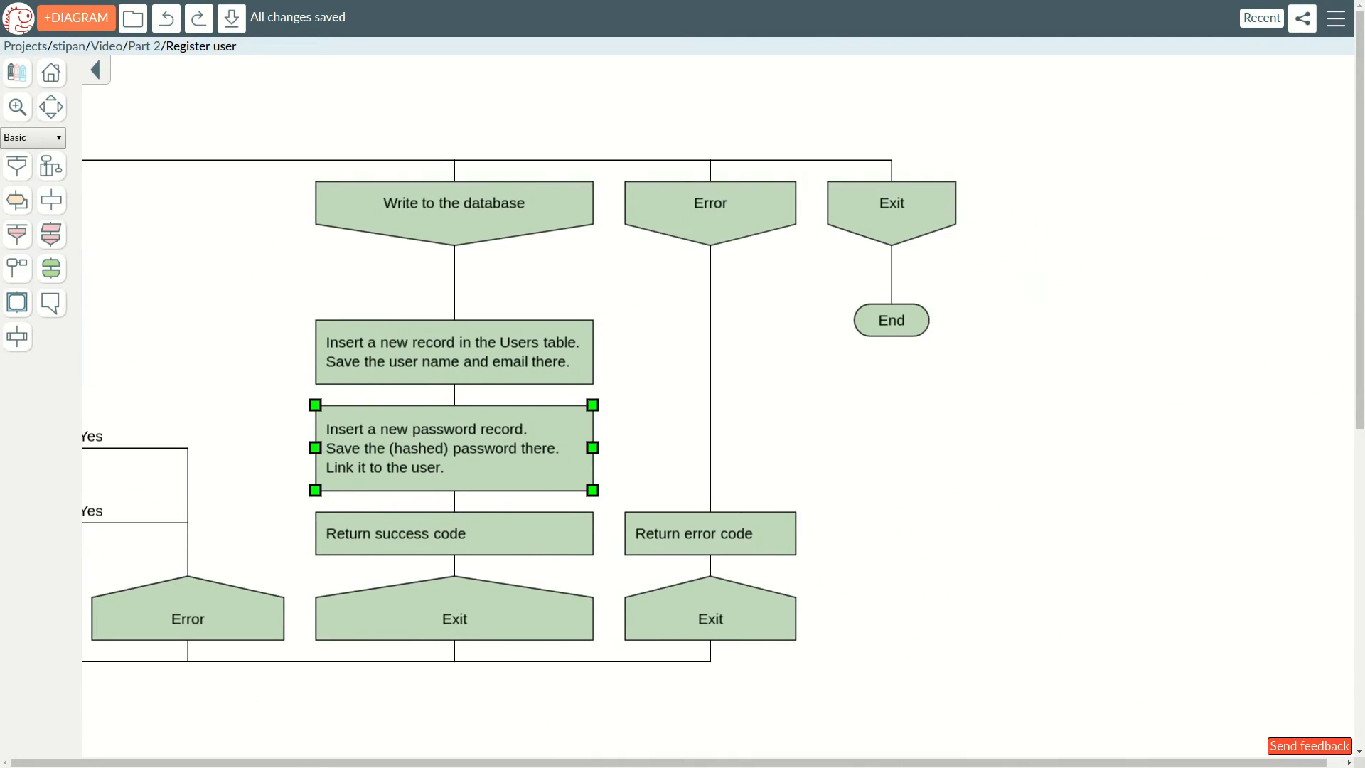
left_click(890, 204)
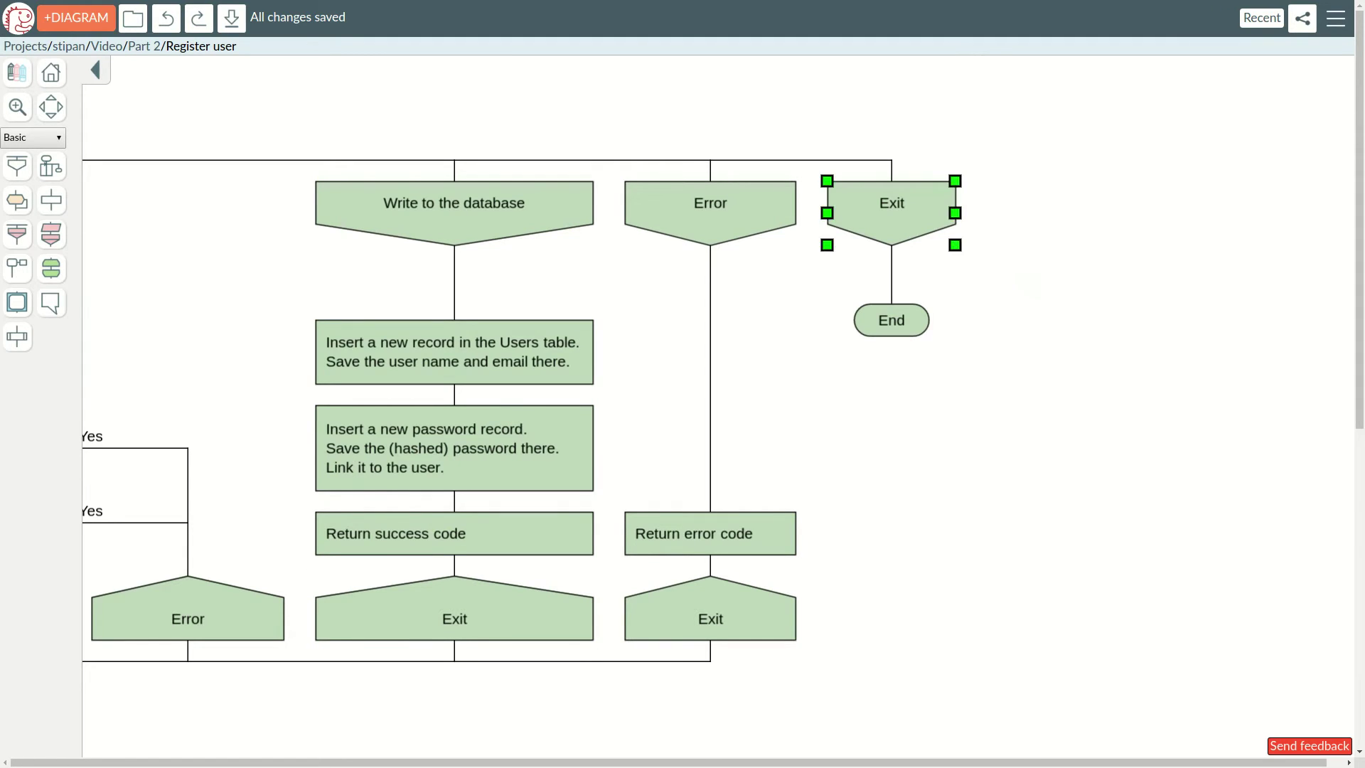
left_click(890, 320)
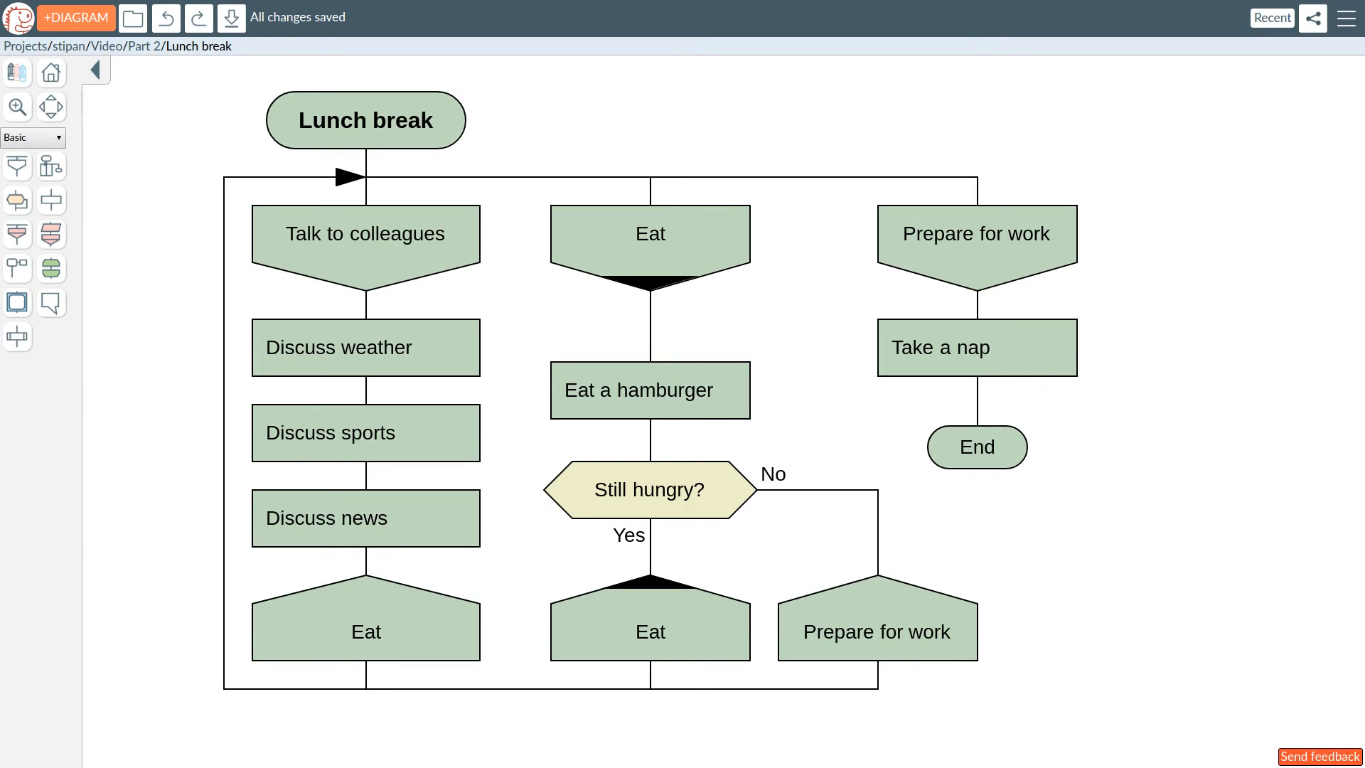
left_click(650, 389)
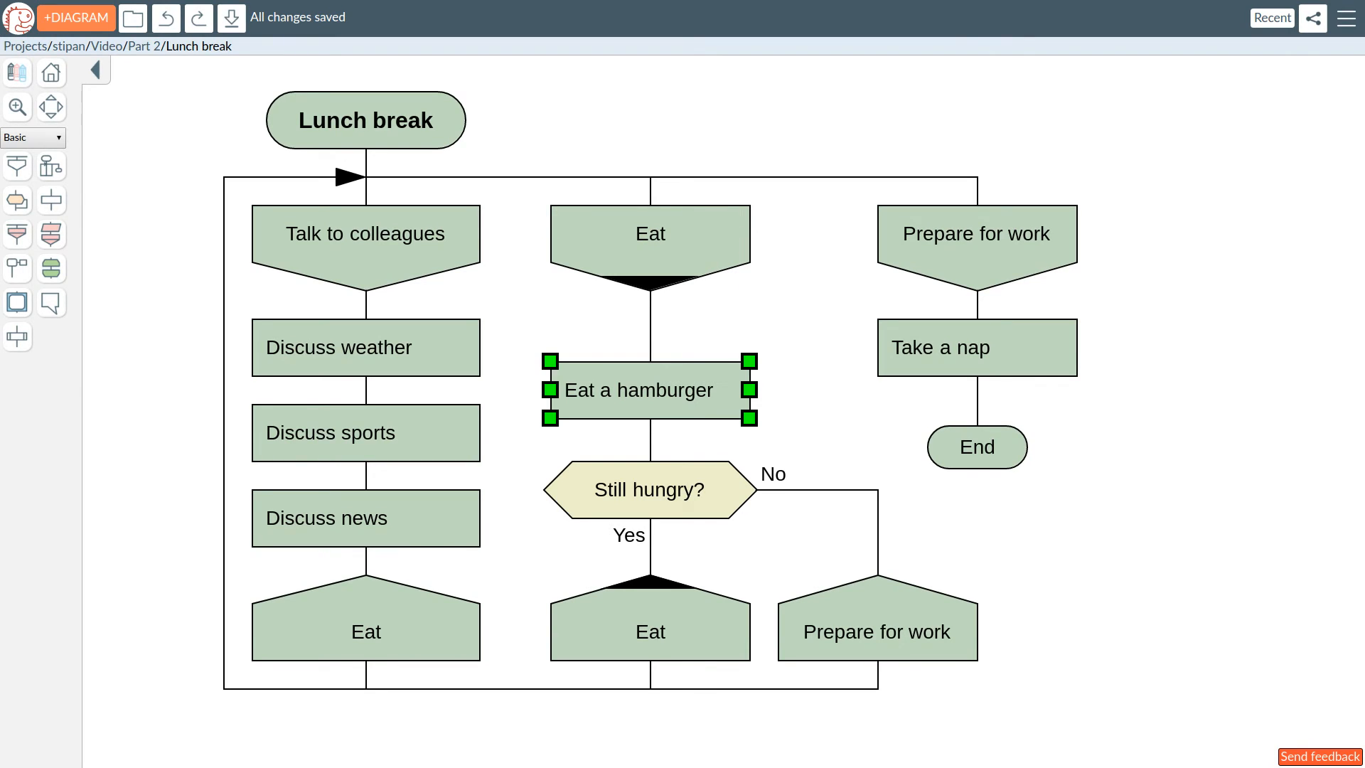
left_click(650, 629)
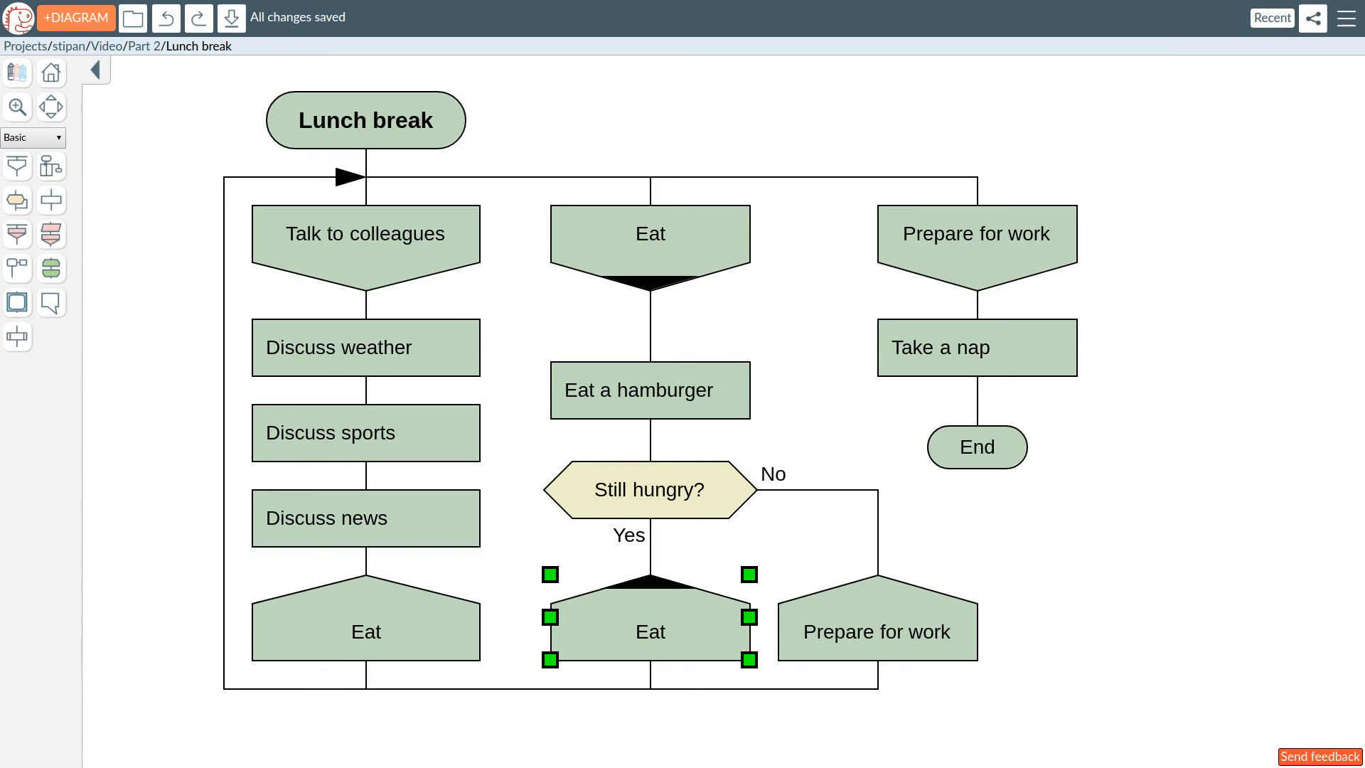
left_click(650, 389)
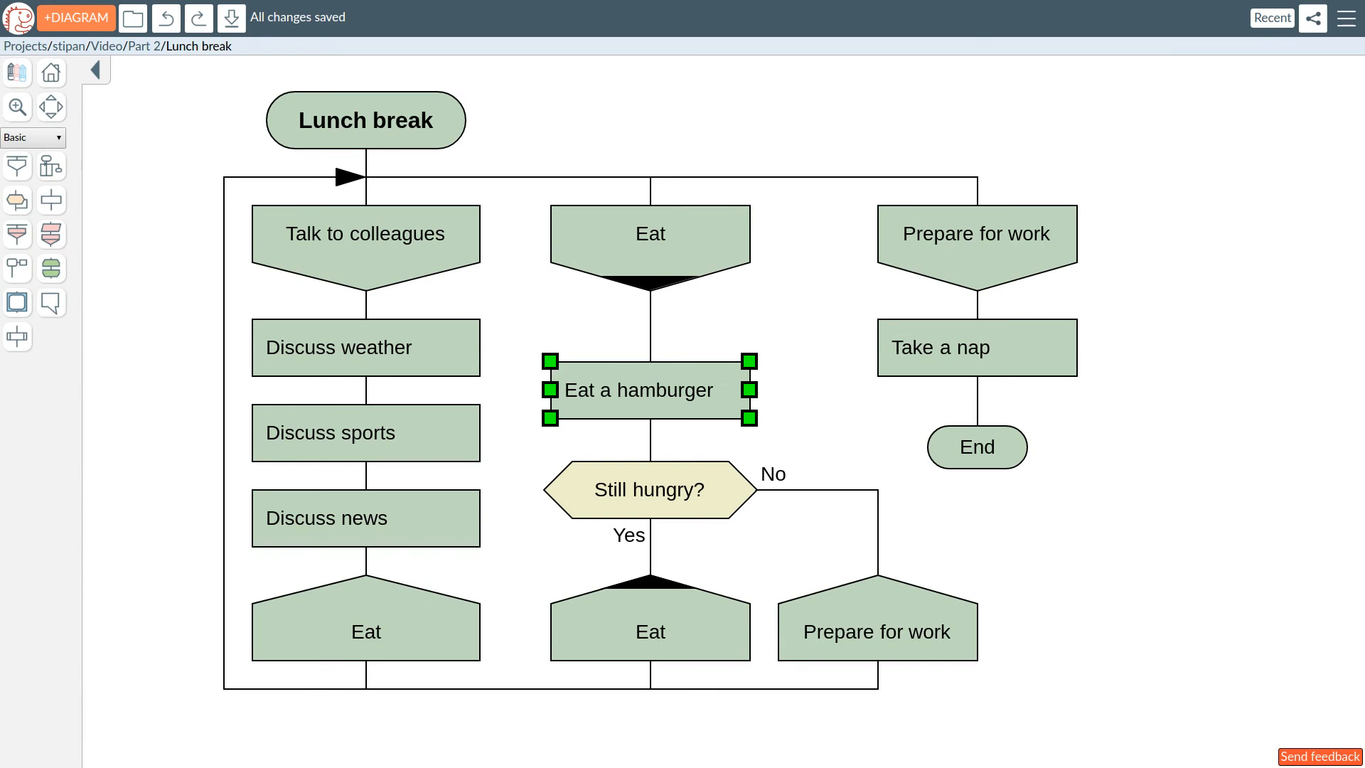
left_click(650, 632)
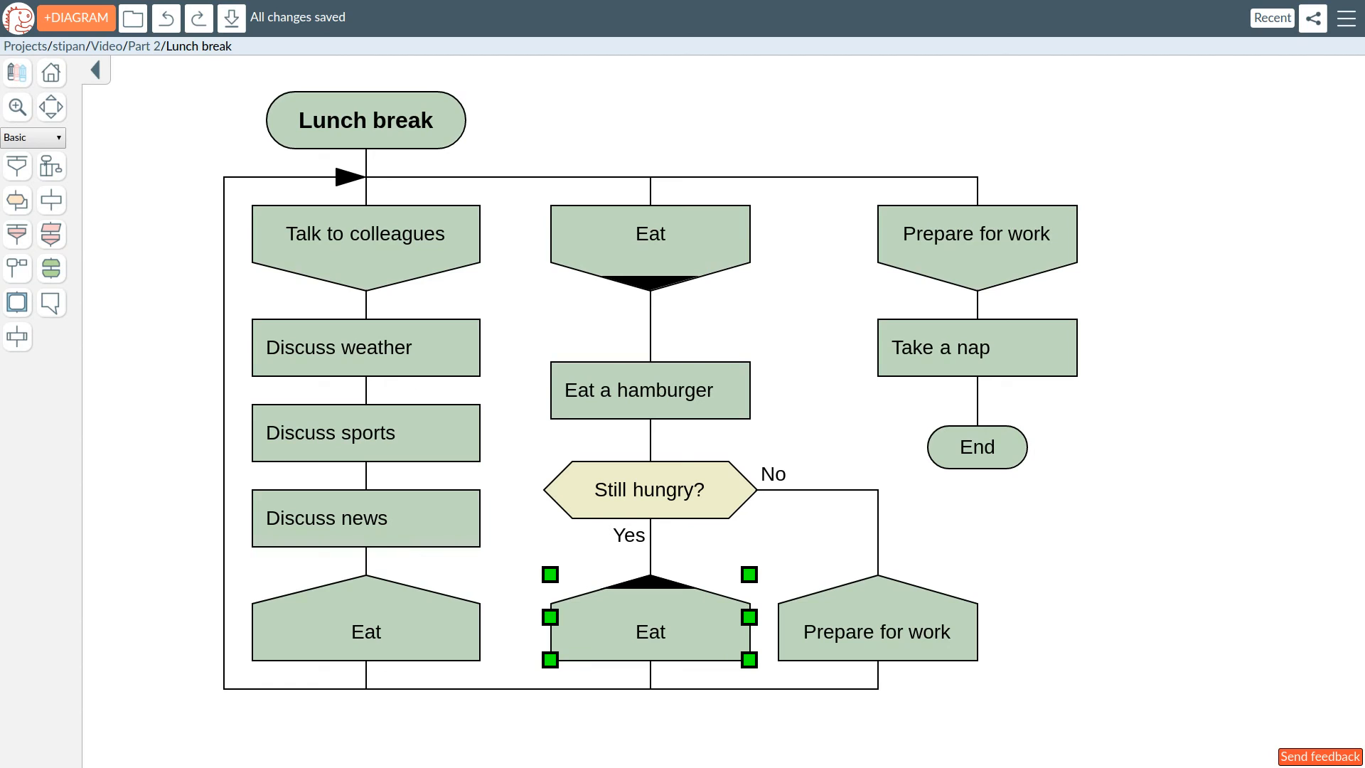